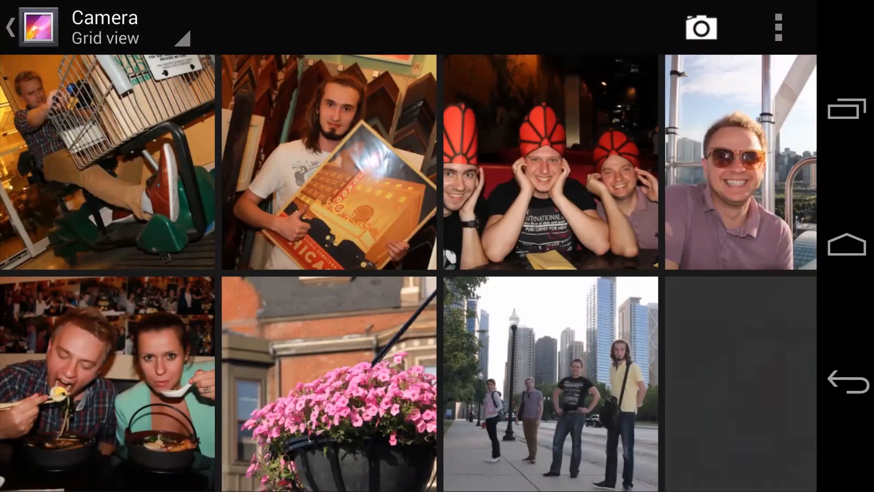
- Select four camera-album photos and scroll the full share destination list to ZeoSpace
click(107, 383)
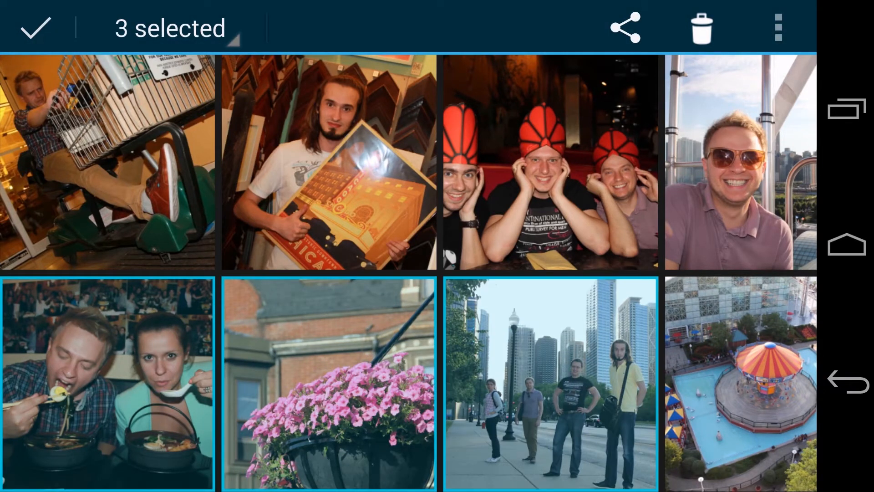
click(623, 27)
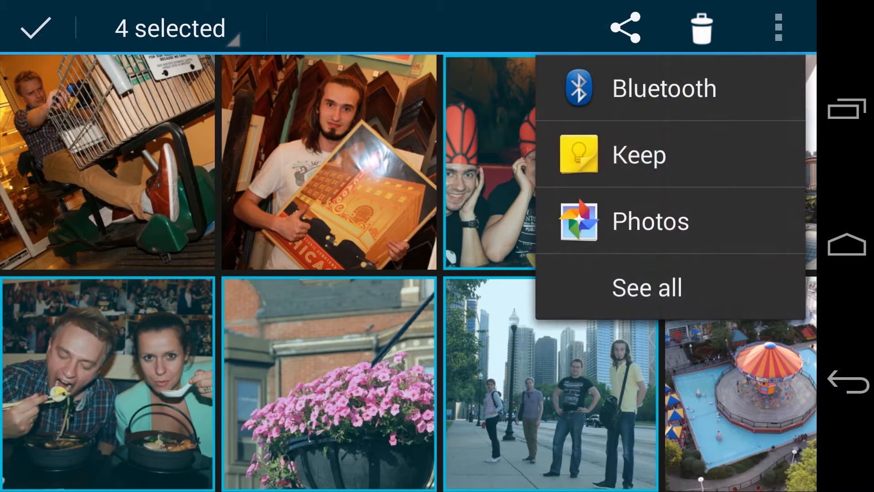
scroll(down, 3)
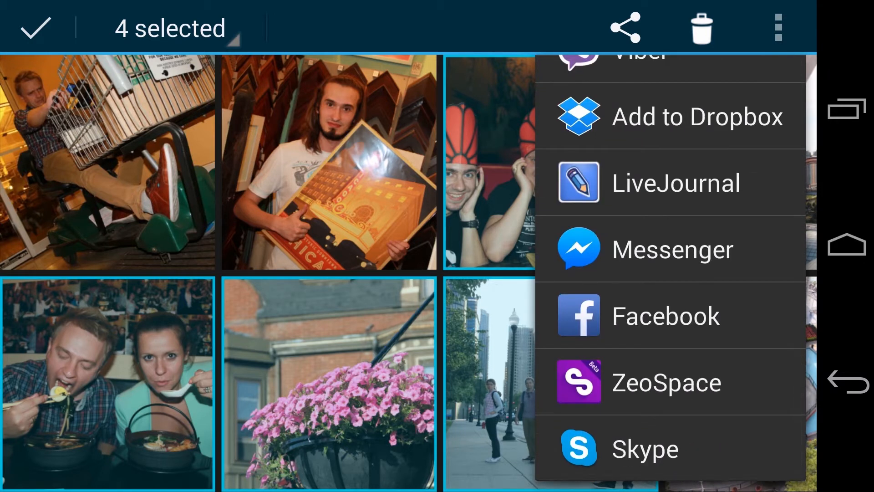
- Share the four photos via ZeoSpace to the first contact and send them
click(665, 382)
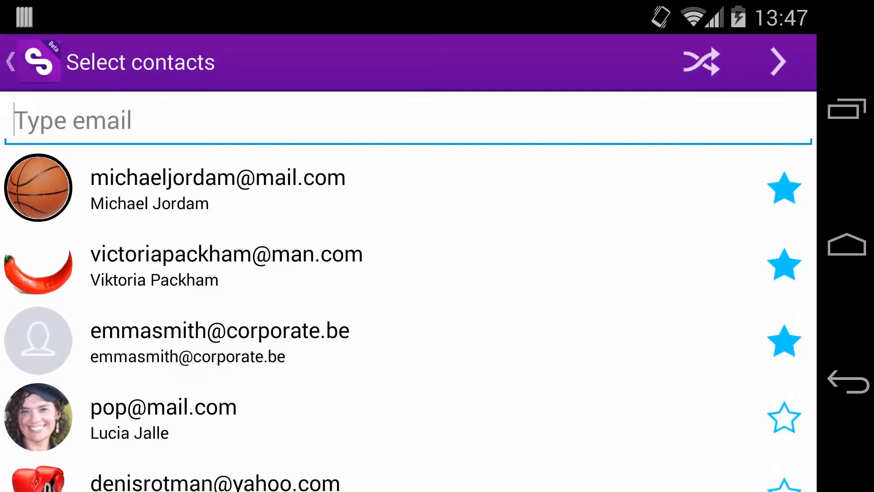
click(774, 61)
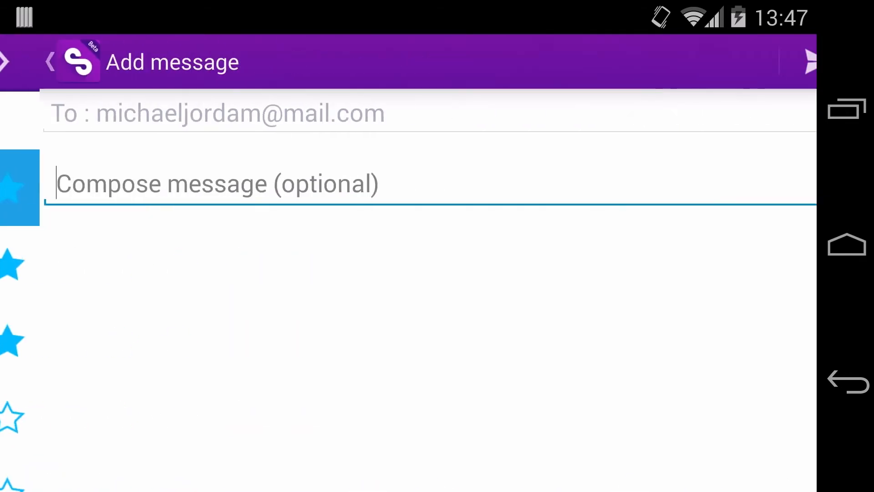
click(223, 183)
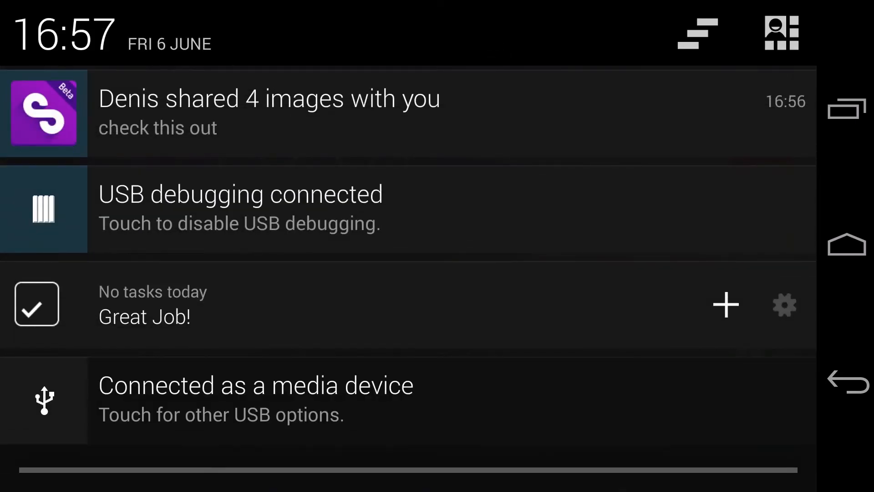
- Open the shared-images notification and save the flower basket photo IMG_1235.JPG to My Files
click(267, 113)
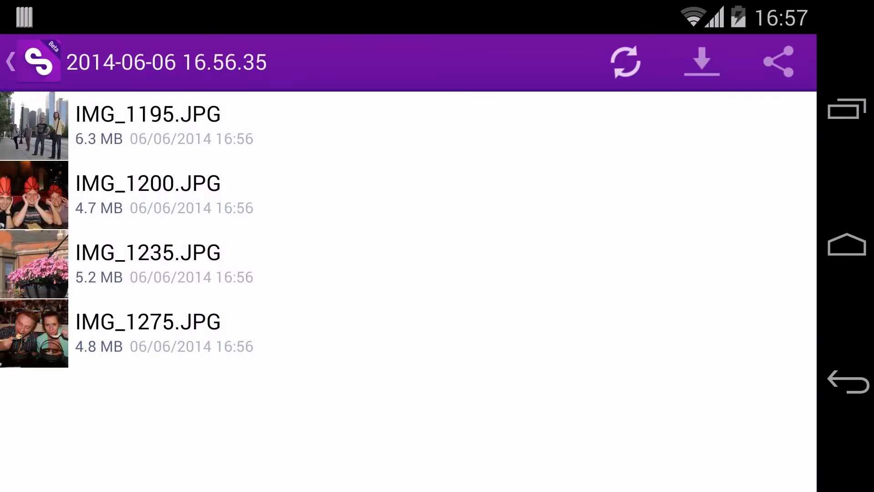
click(147, 125)
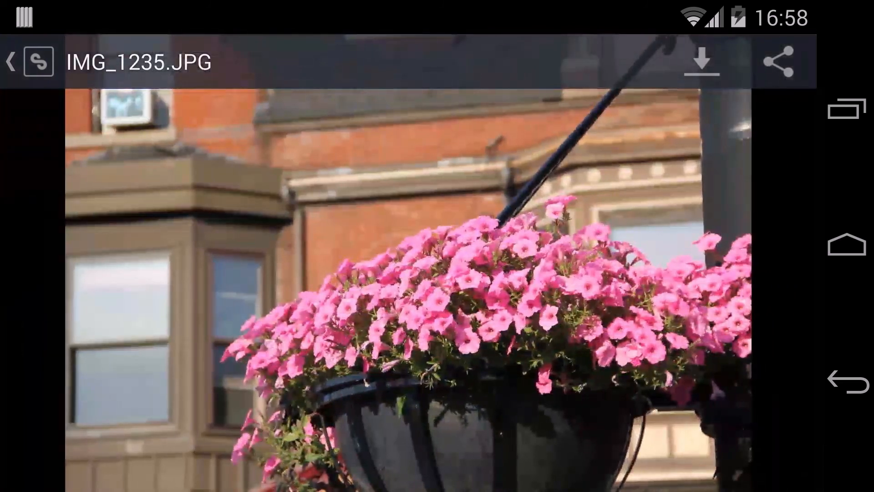
click(701, 61)
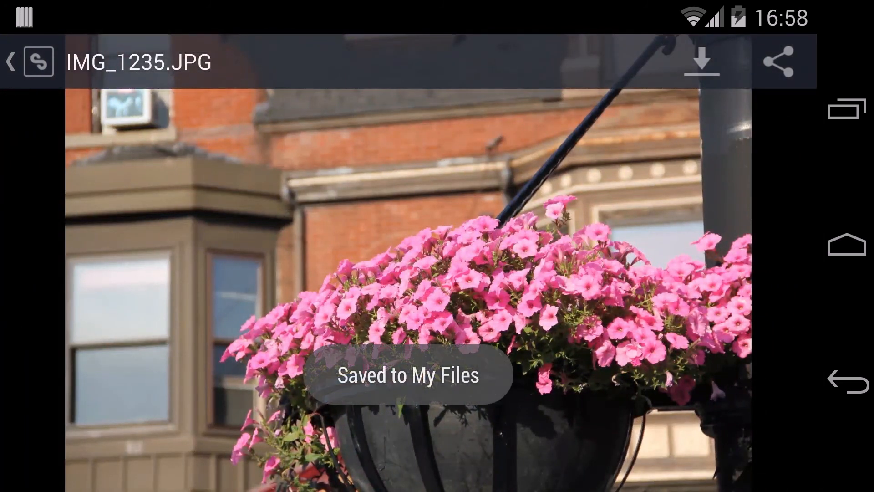